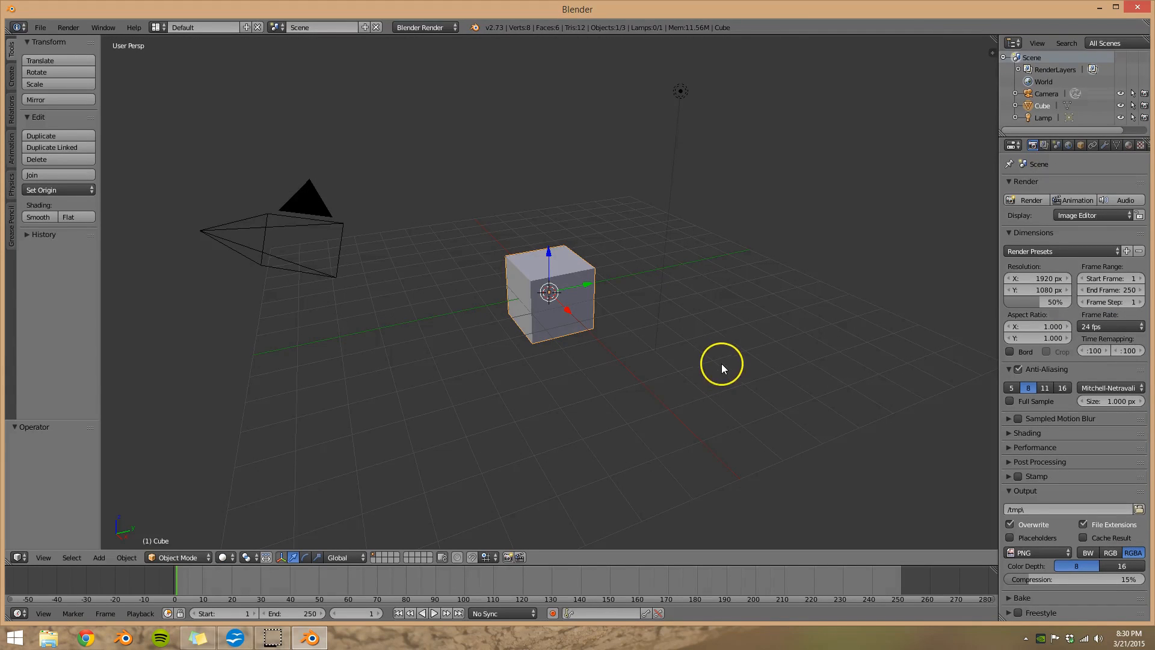
{"action": "mouse_move", "coordinate": [412, 140]}
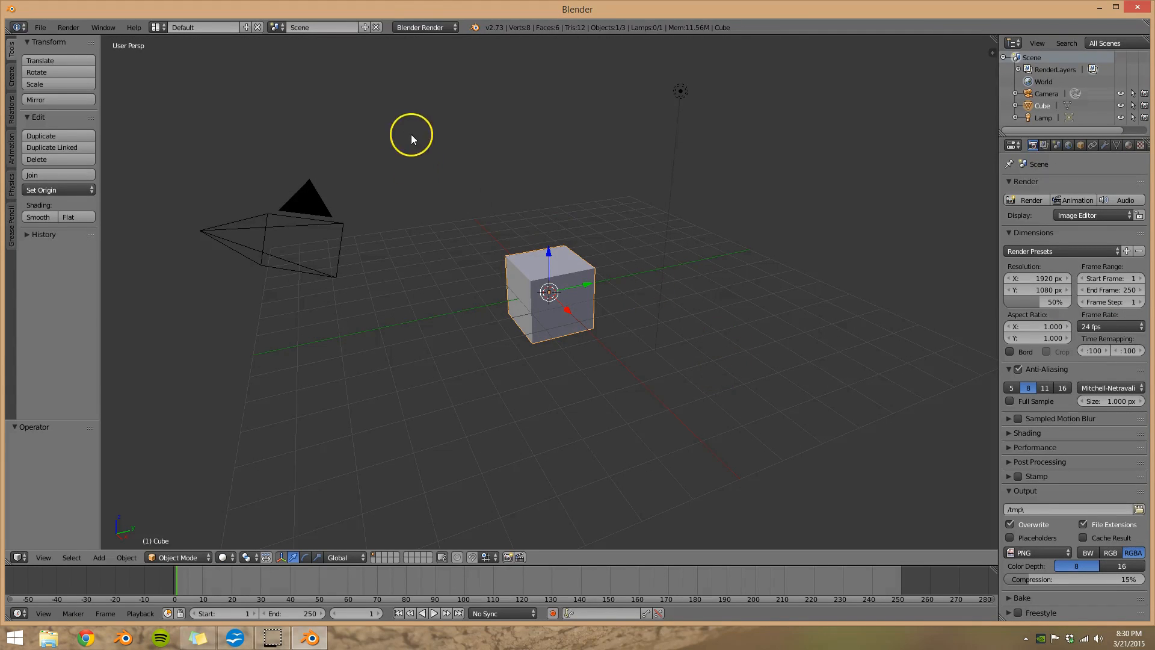
Switch the render engine to Cycles and select the lamp to make it a sun.
{"action": "left_click", "coordinate": [426, 28]}
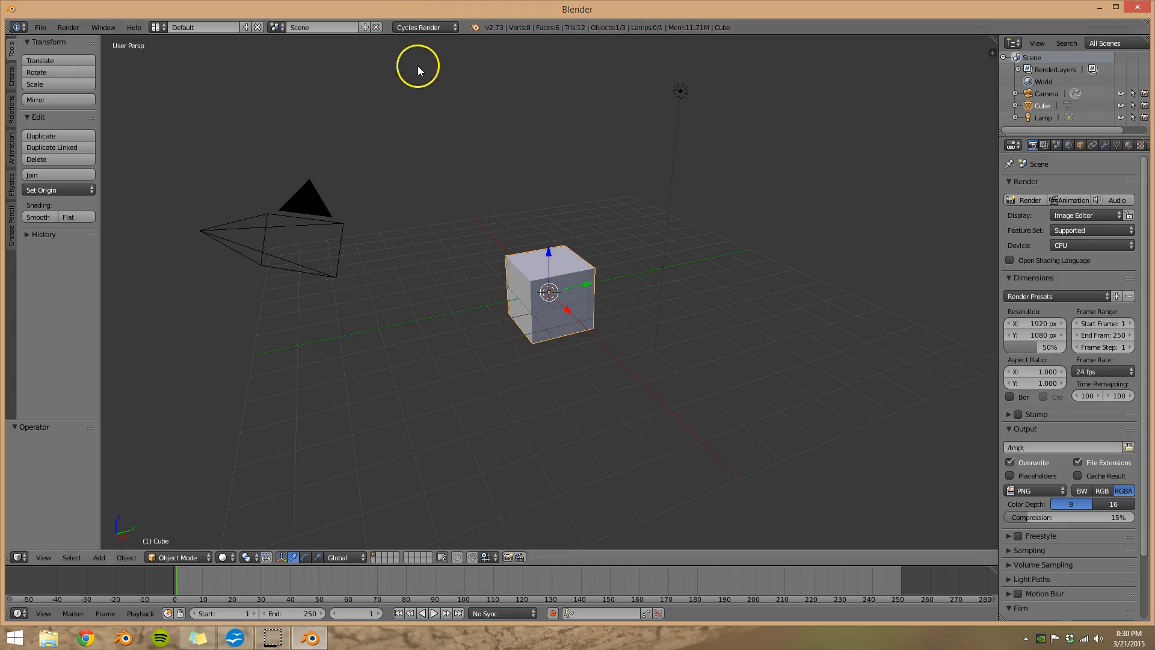
{"action": "left_click", "coordinate": [1043, 117]}
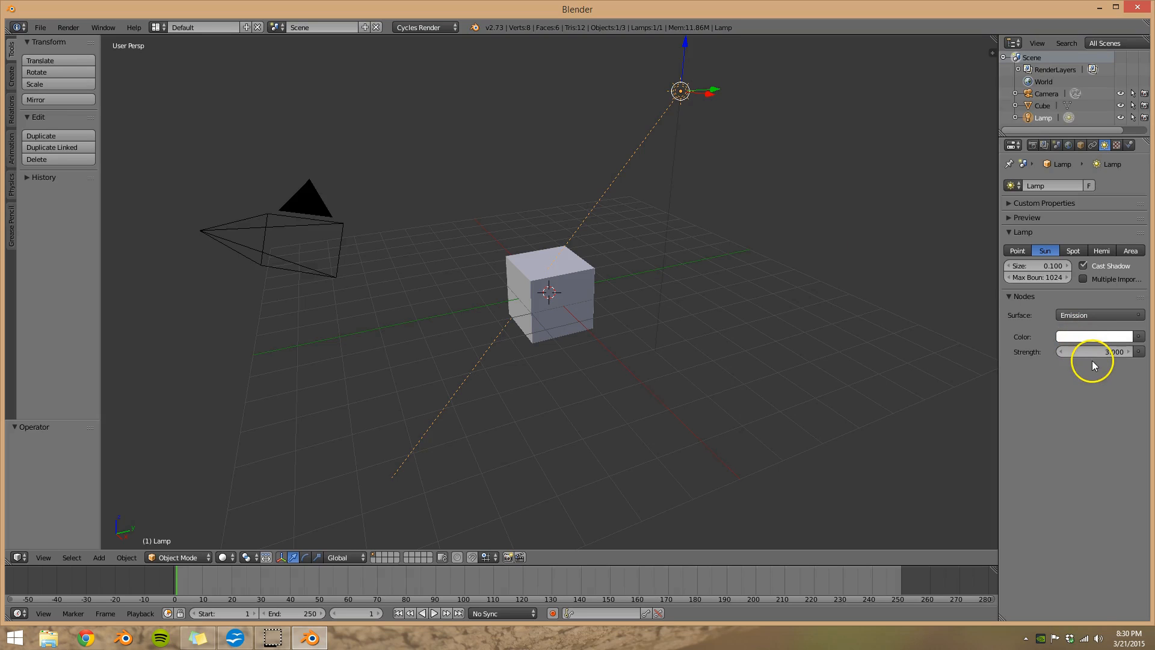
Reselect the cube and turn the new split area into a Node Editor.
{"action": "left_click", "coordinate": [549, 295]}
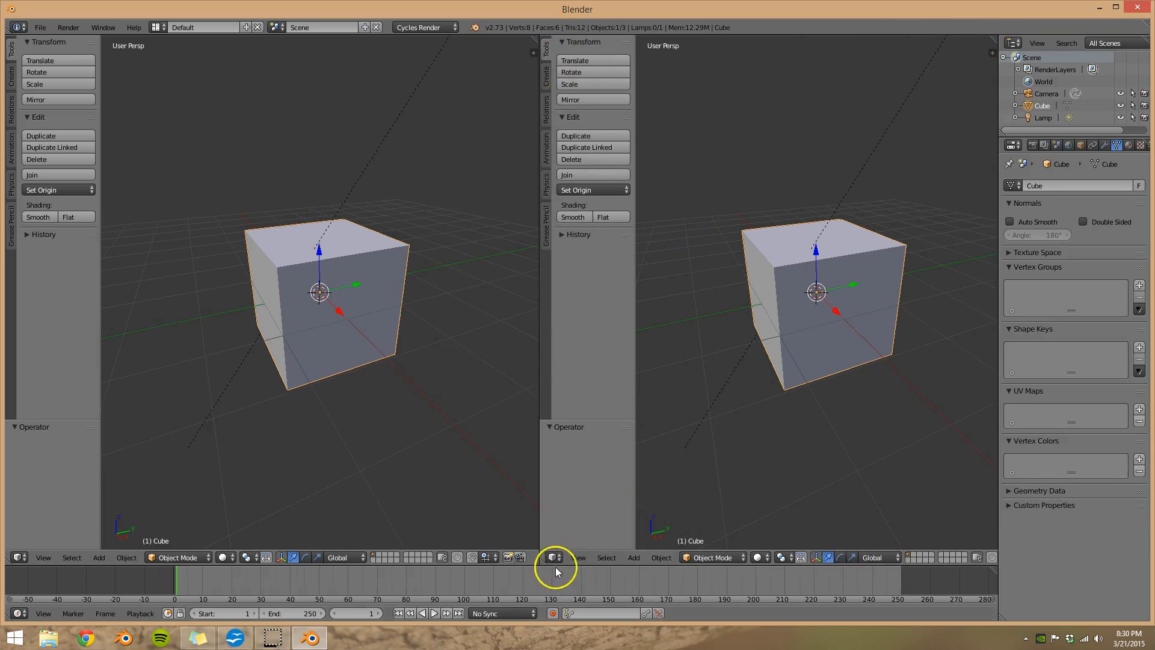
{"action": "left_click", "coordinate": [554, 557]}
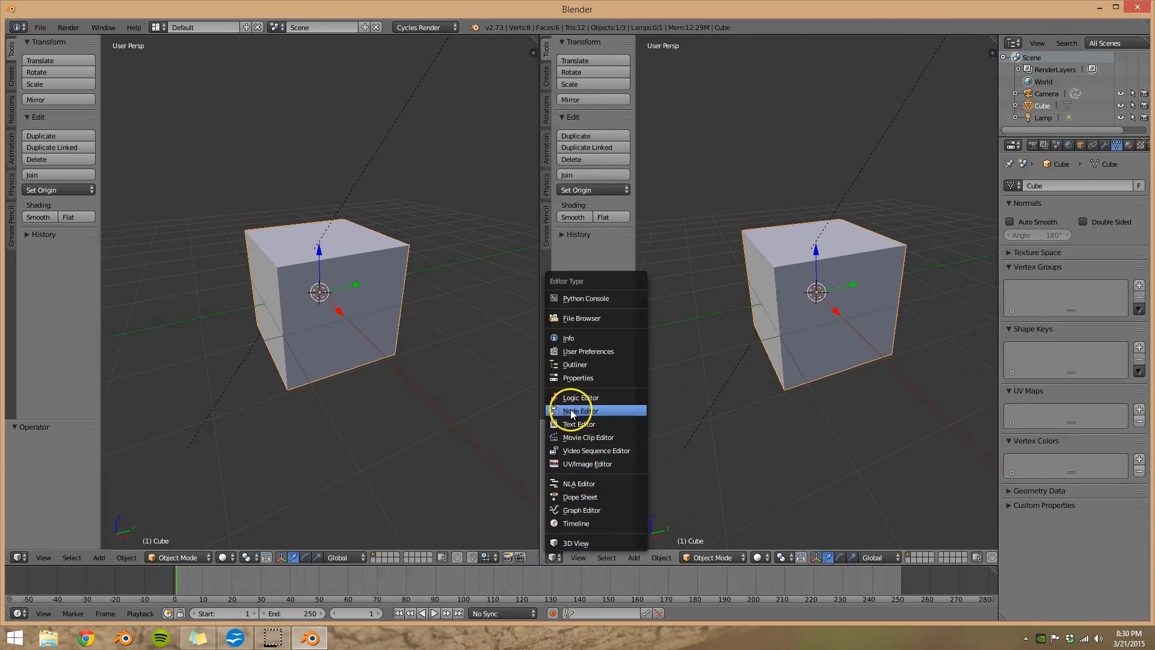
{"action": "left_click", "coordinate": [580, 410]}
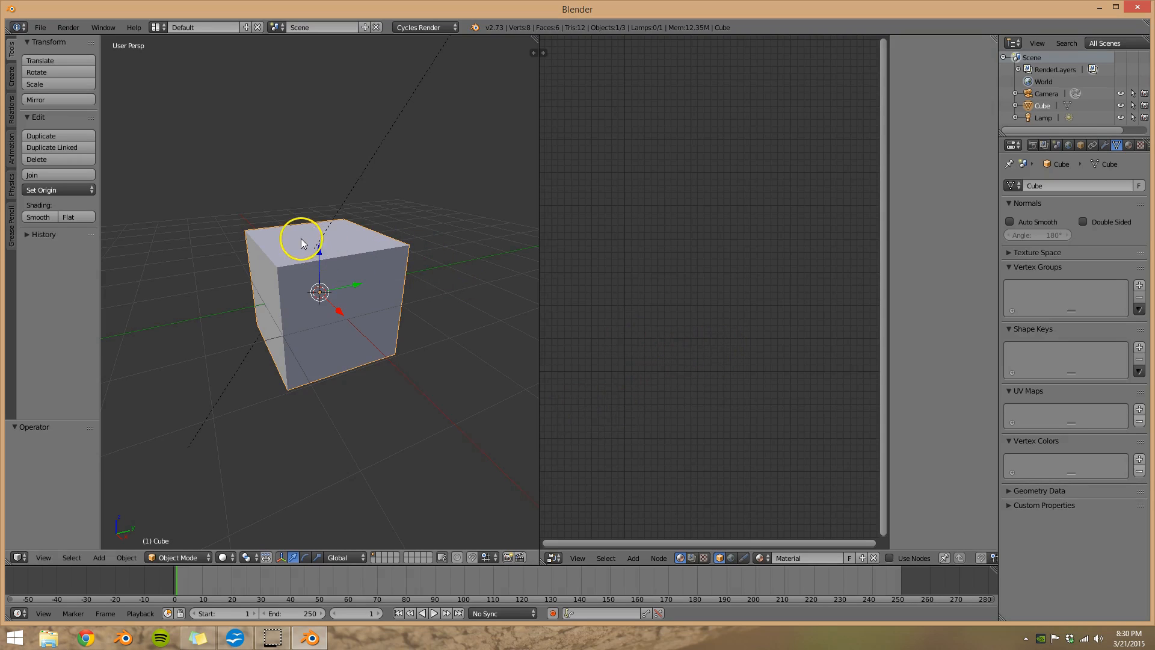
Enable nodes on the cube's material and add an Image Texture node for its diffuse colour.
{"action": "left_click", "coordinate": [1121, 145]}
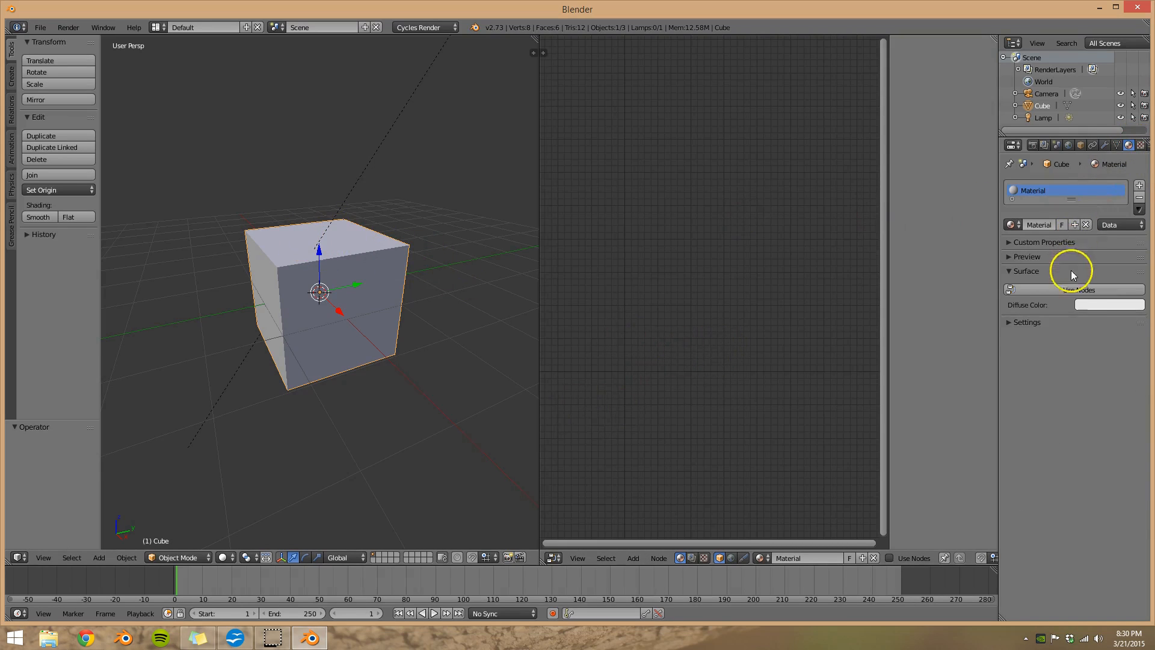
{"action": "left_click", "coordinate": [912, 557]}
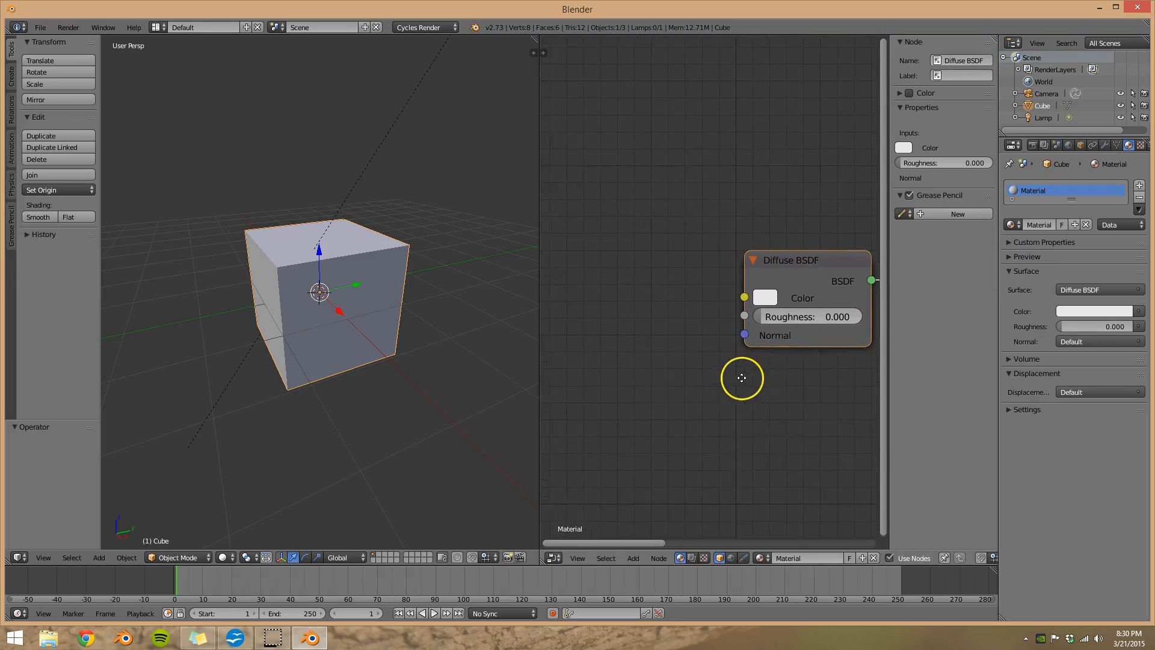
{"action": "left_click", "coordinate": [631, 557]}
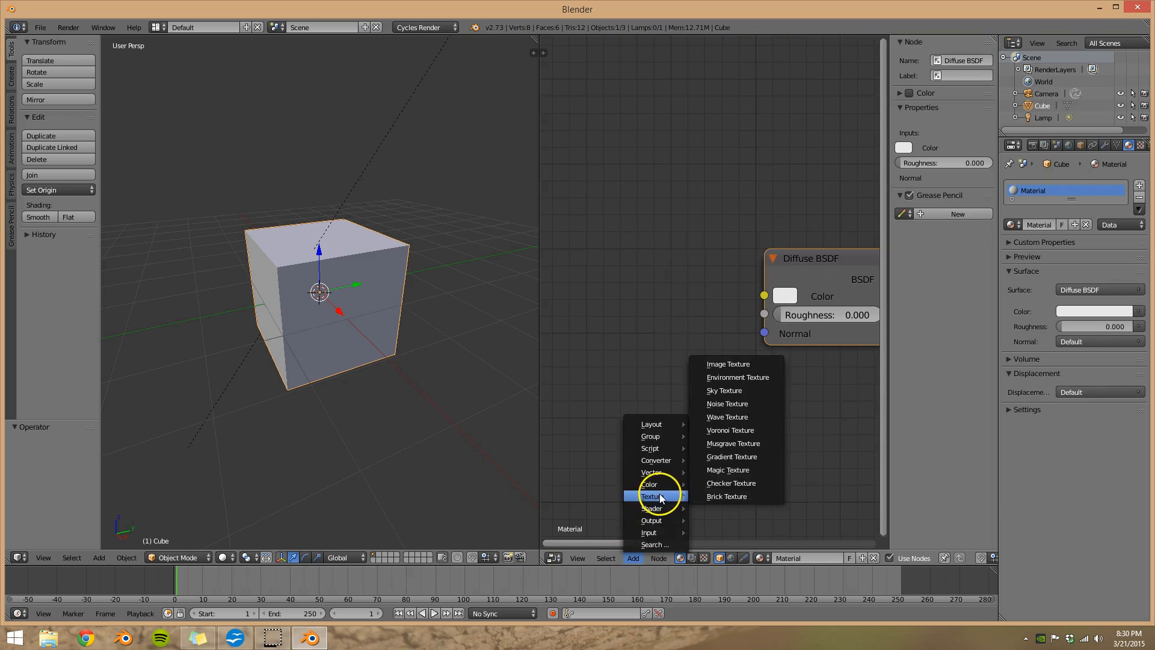
{"action": "left_click", "coordinate": [727, 363]}
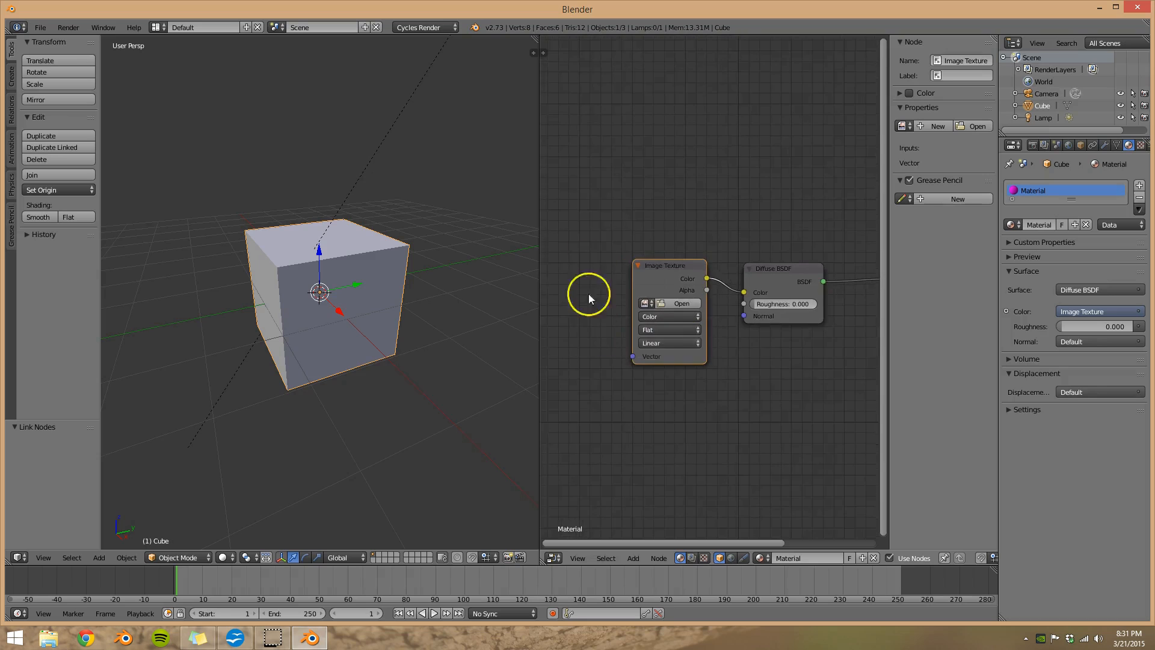
Set the 3D viewport shading to Rendered.
{"action": "left_click", "coordinate": [234, 557]}
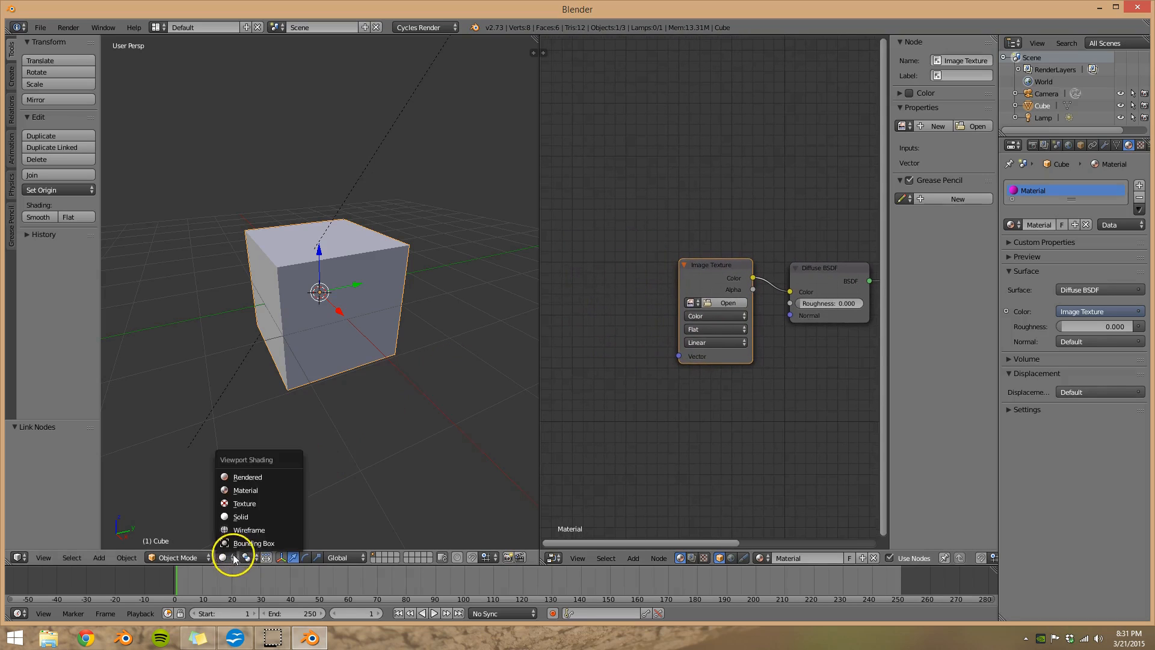
{"action": "left_click", "coordinate": [248, 477]}
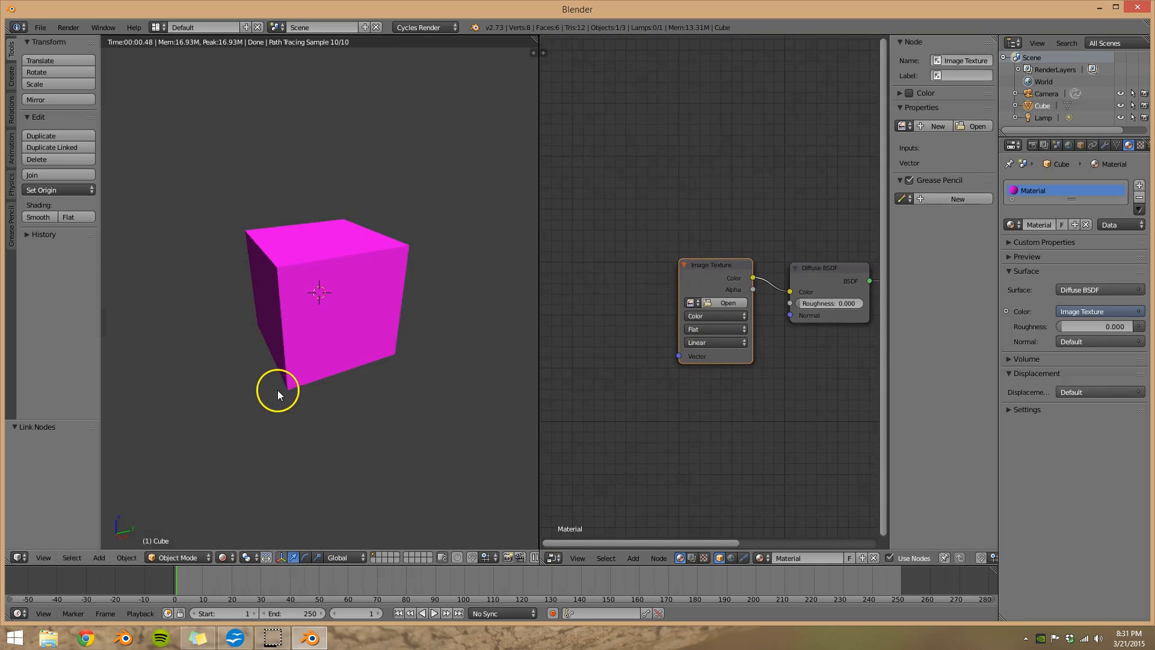
{"action": "mouse_move", "coordinate": [287, 384]}
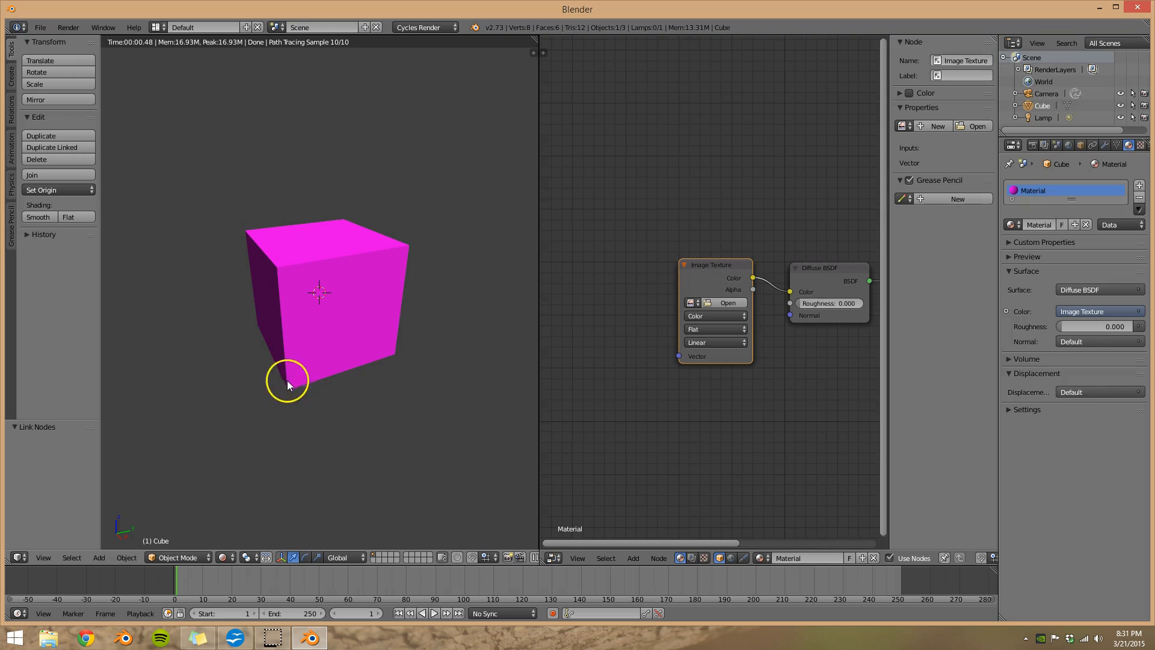
{"action": "mouse_move", "coordinate": [284, 366]}
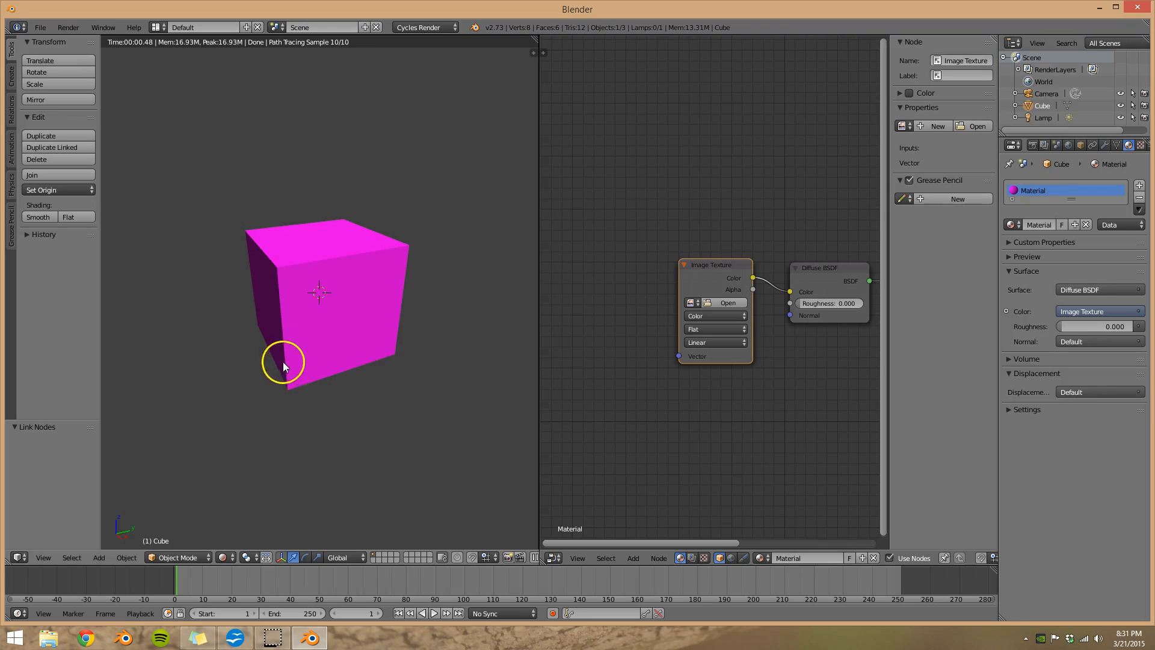
{"action": "mouse_move", "coordinate": [706, 295]}
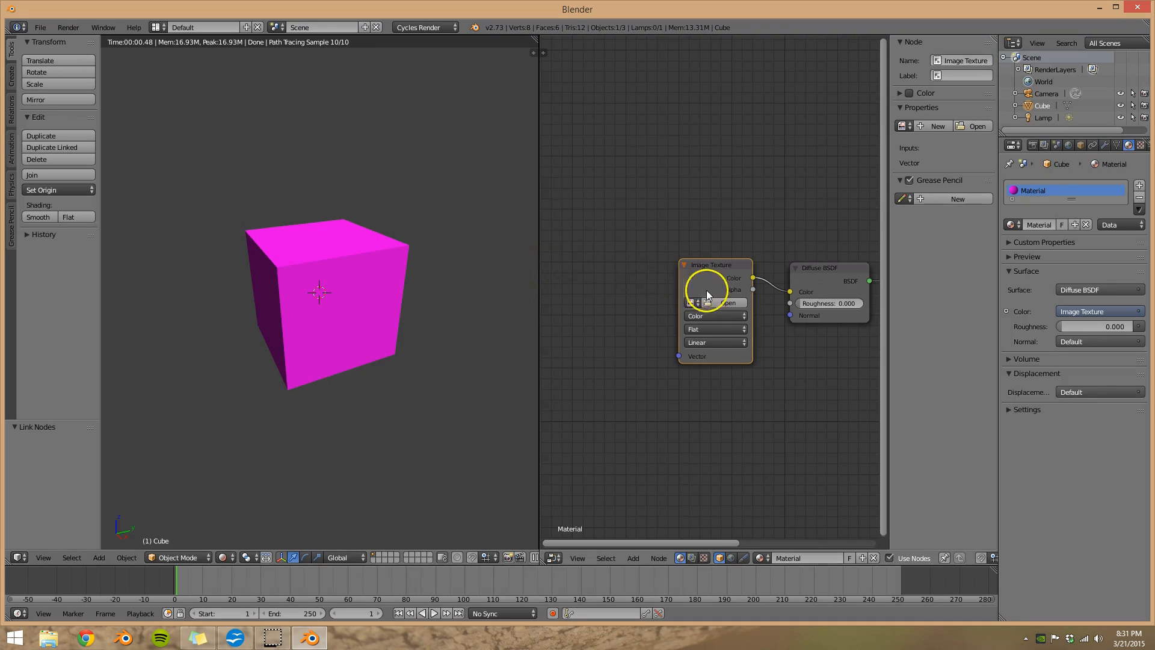
Load WoodFloorTexture.jpg into the Image Texture node.
{"action": "left_click", "coordinate": [727, 302]}
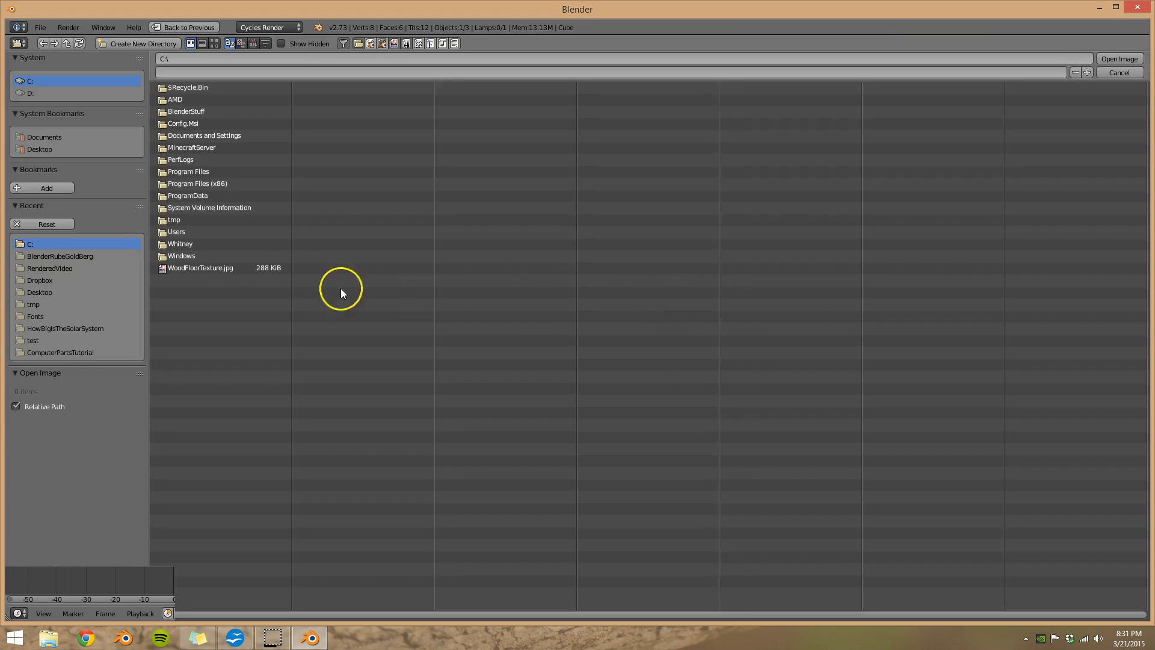
{"action": "mouse_move", "coordinate": [215, 267]}
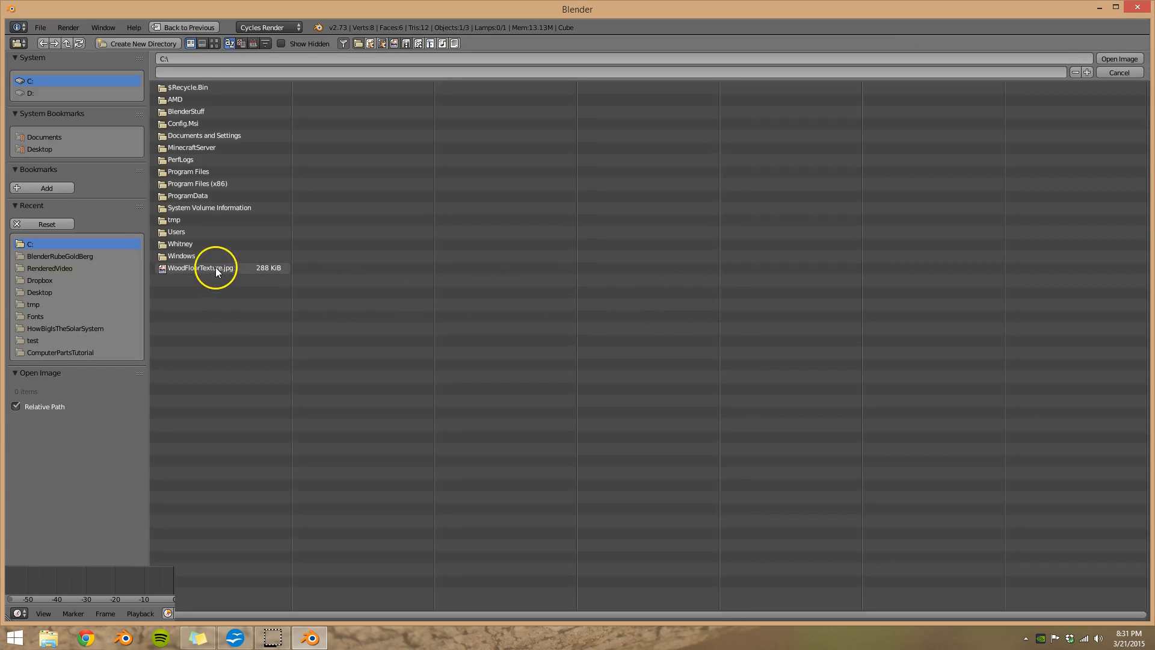
{"action": "left_click", "coordinate": [201, 267]}
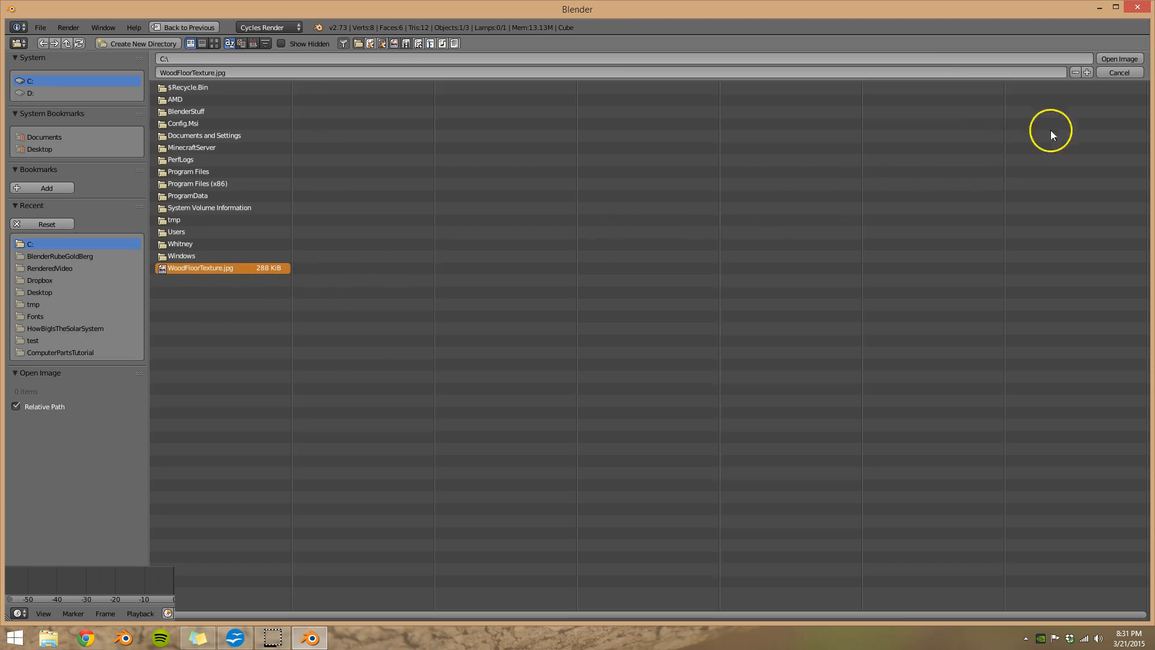
{"action": "left_click", "coordinate": [1118, 59]}
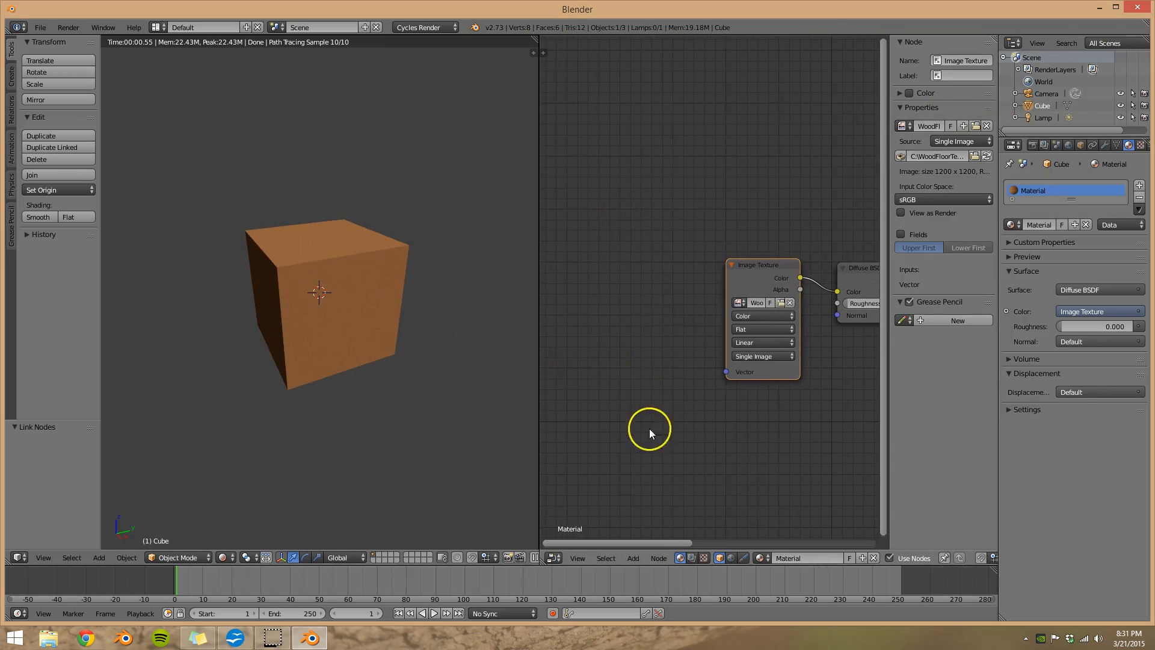
Add a Texture Coordinate node feeding the image texture's Vector input.
{"action": "right_click", "coordinate": [651, 433]}
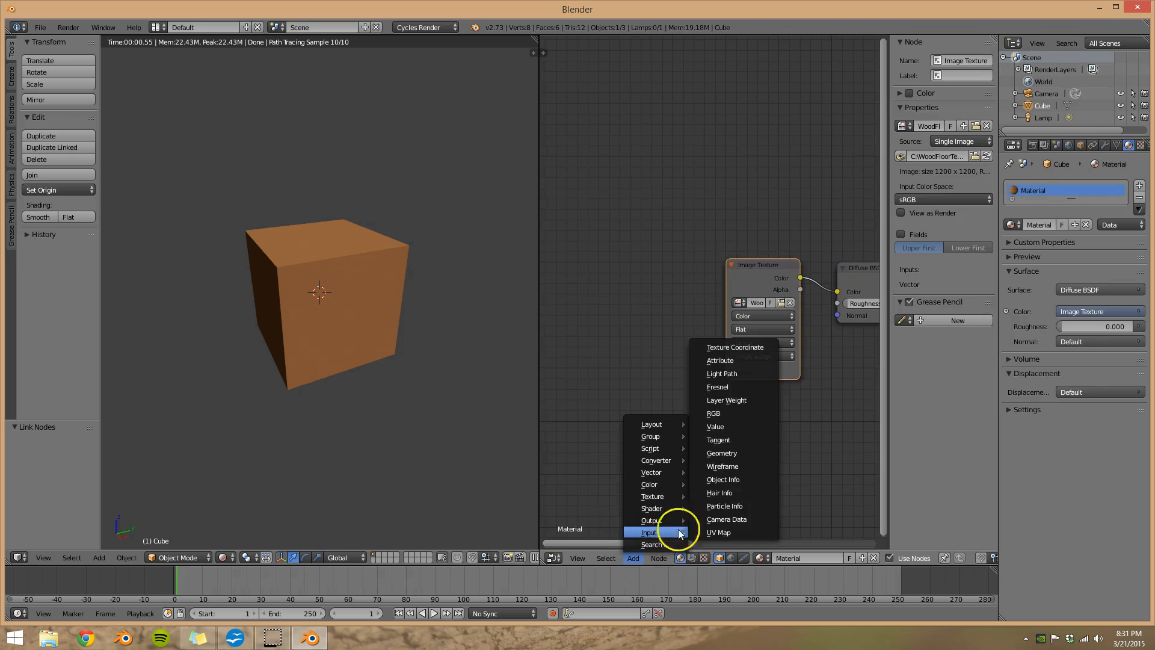
{"action": "left_click", "coordinate": [734, 347]}
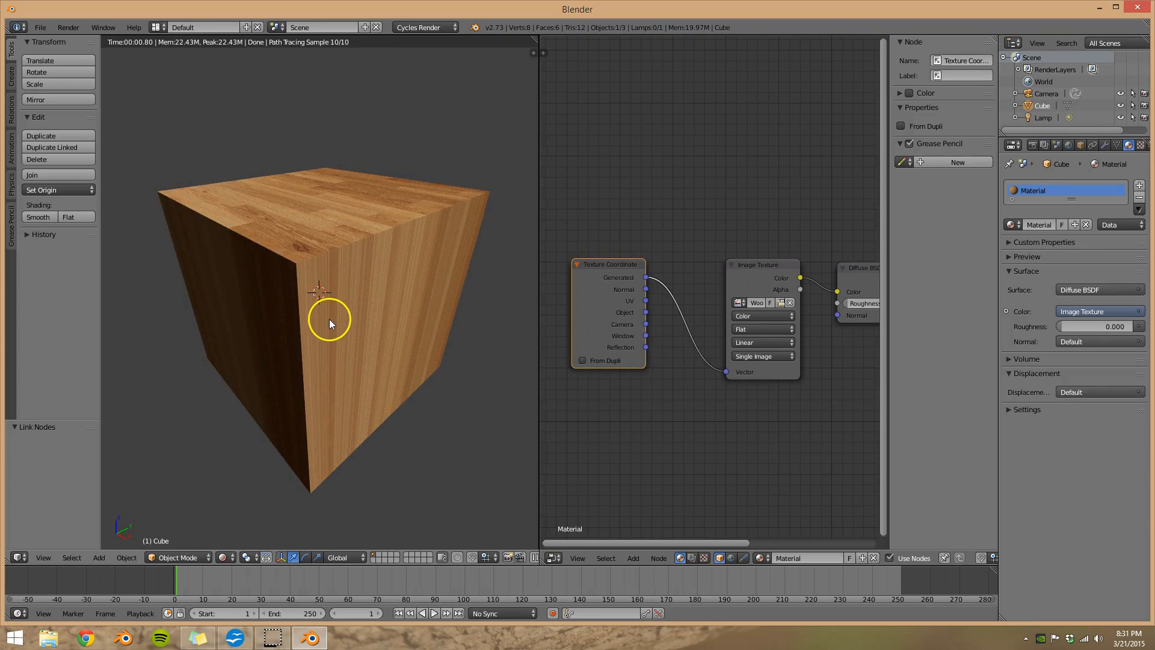
{"action": "mouse_move", "coordinate": [369, 231]}
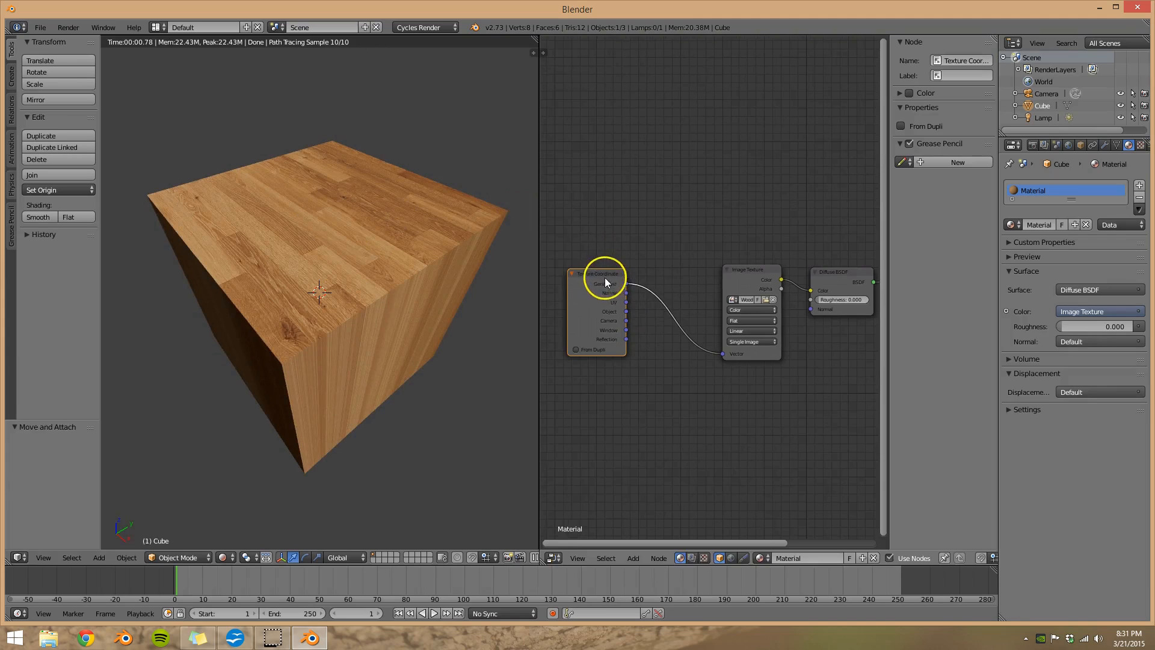
Add a Mapping node between the Texture Coordinate and Image Texture nodes.
{"action": "left_click", "coordinate": [632, 557]}
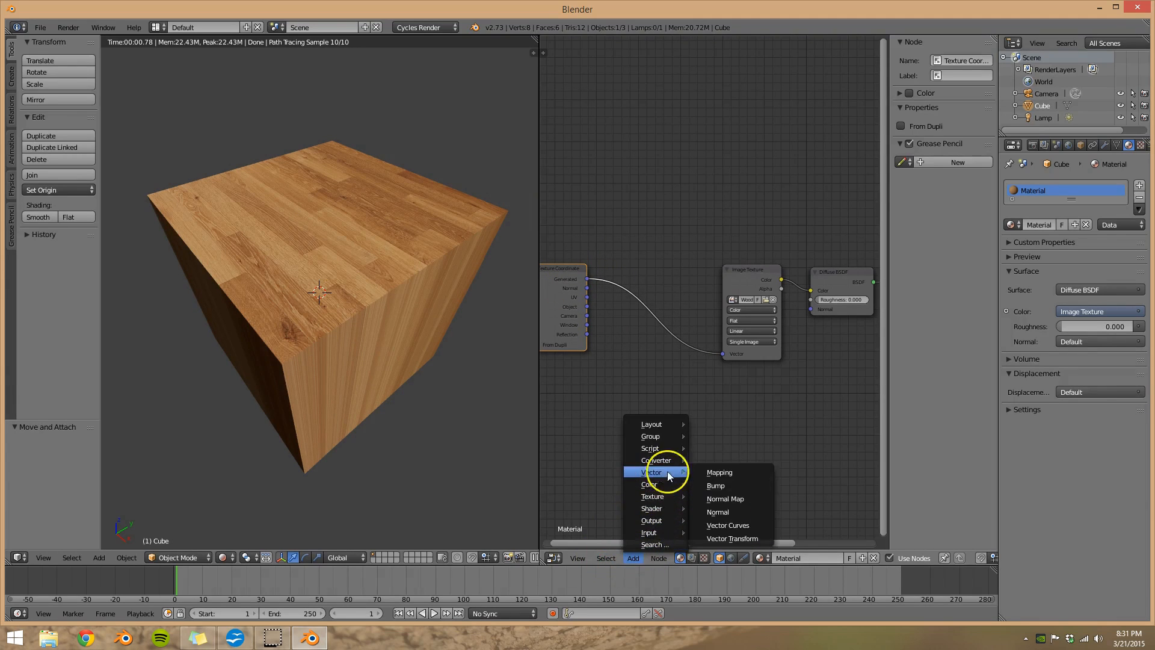
{"action": "left_click", "coordinate": [719, 472]}
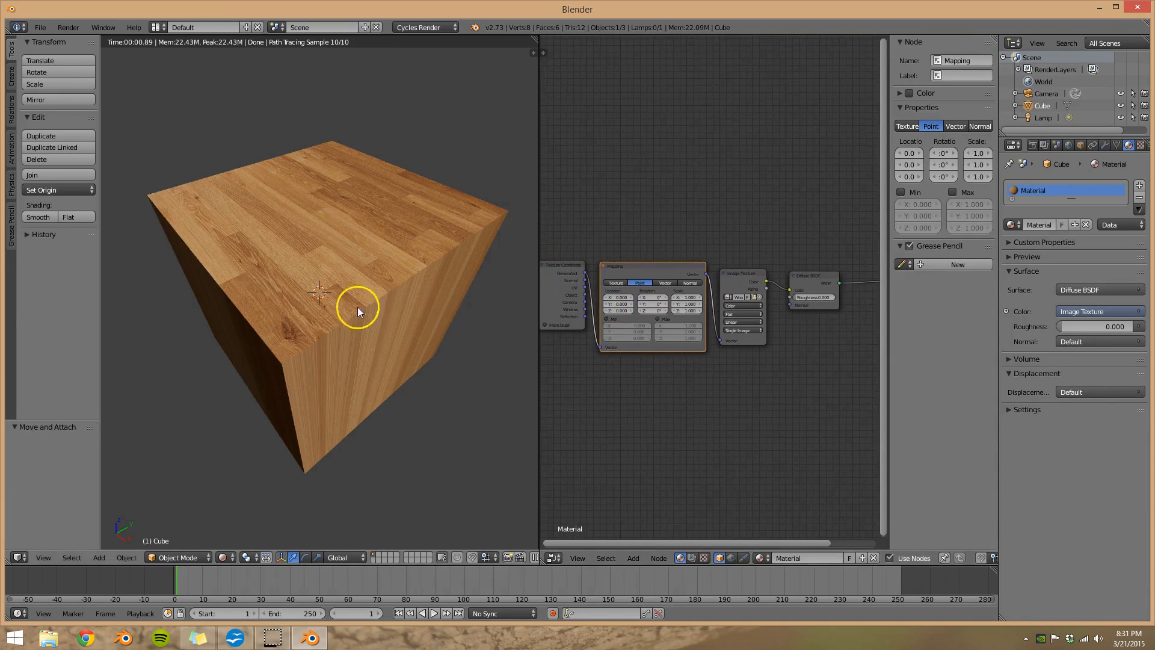
{"action": "mouse_move", "coordinate": [711, 375]}
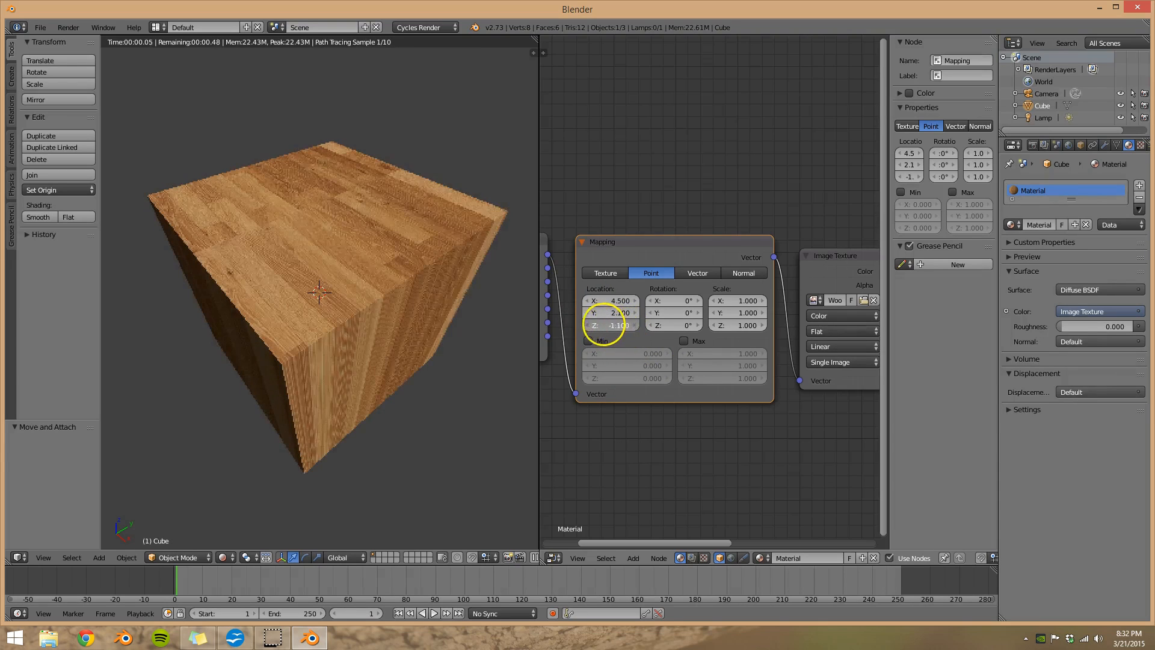
{"action": "mouse_move", "coordinate": [655, 325]}
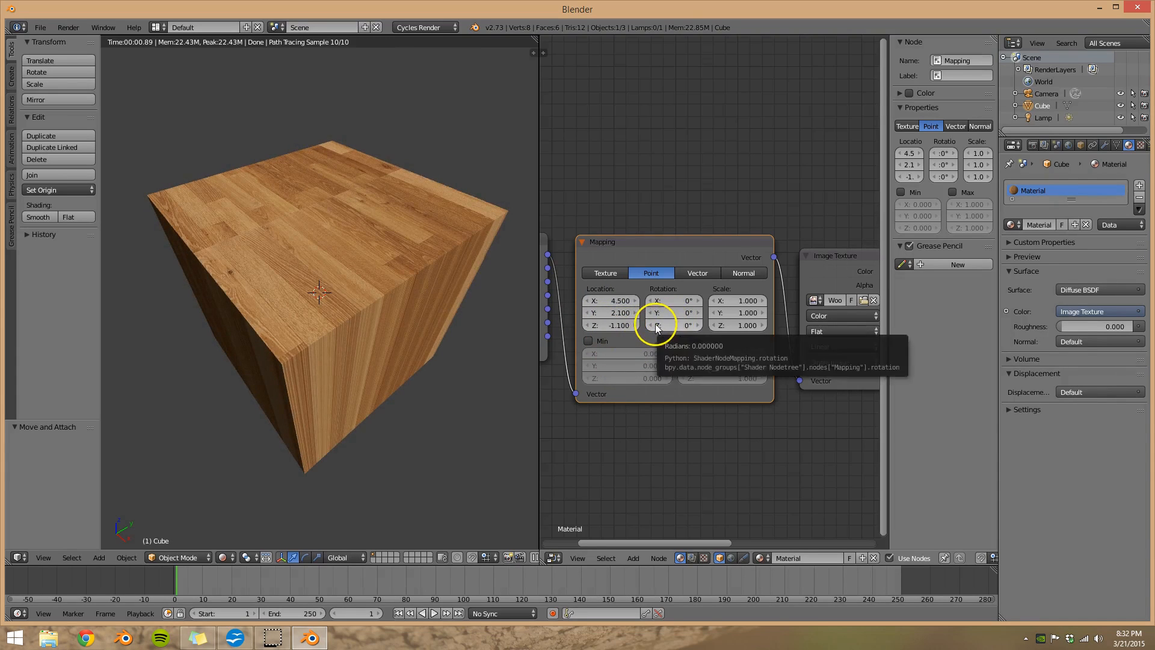
Try rotating the wood pattern about Z and 90 degrees about Y, then reset the rotation.
{"action": "left_click", "coordinate": [675, 325]}
{"action": "type", "text": "23"}
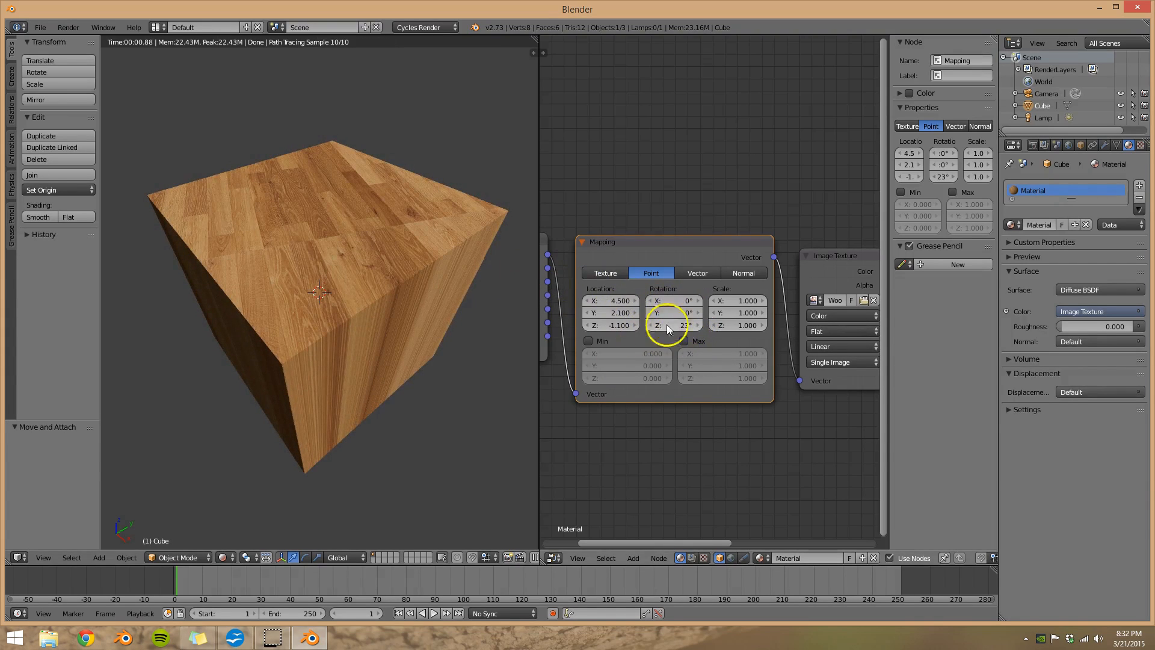
{"action": "left_click", "coordinate": [673, 325]}
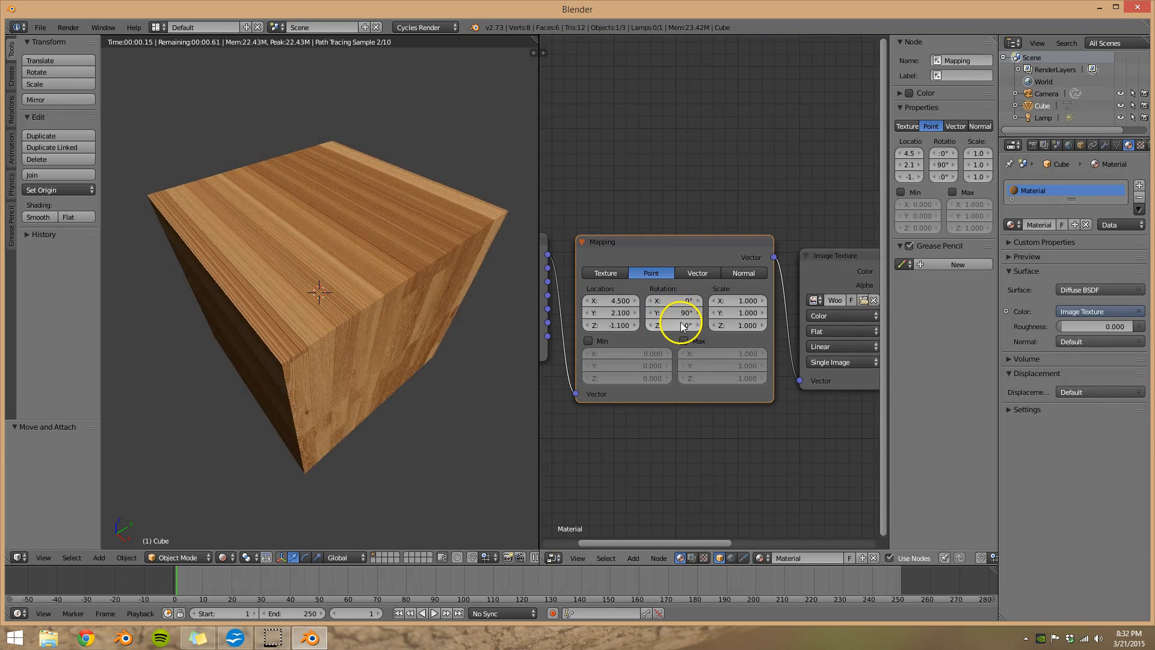
{"action": "left_click", "coordinate": [683, 325]}
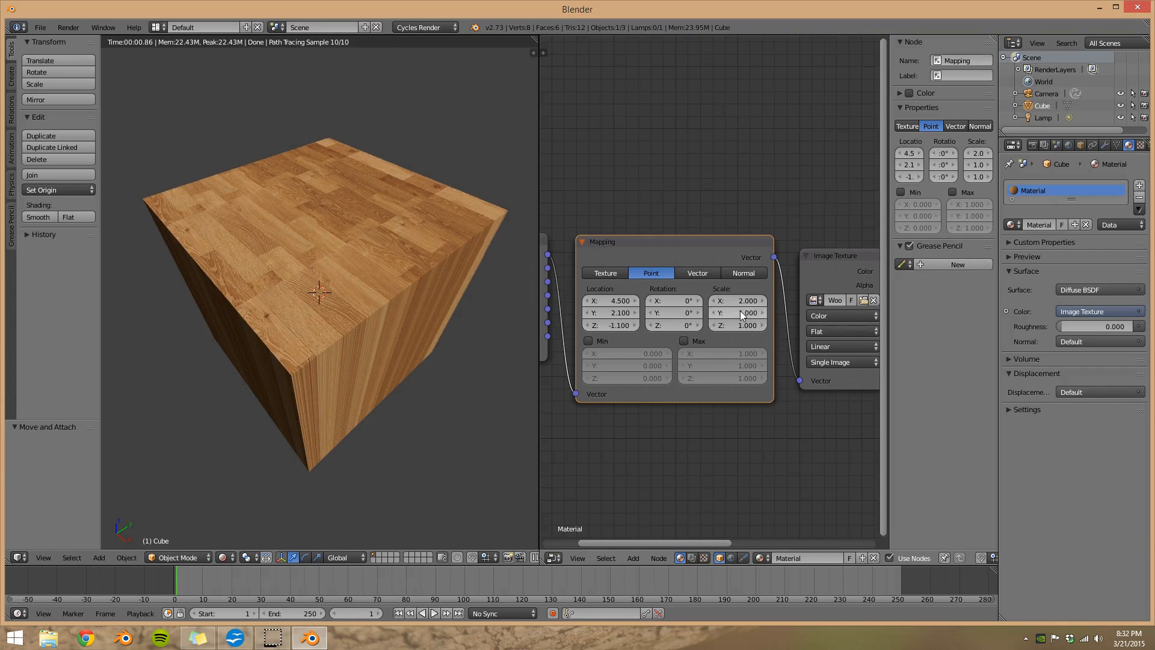
Set the Mapping node's Scale Y to 2.
{"action": "left_click", "coordinate": [744, 313]}
{"action": "type", "text": "2.000"}
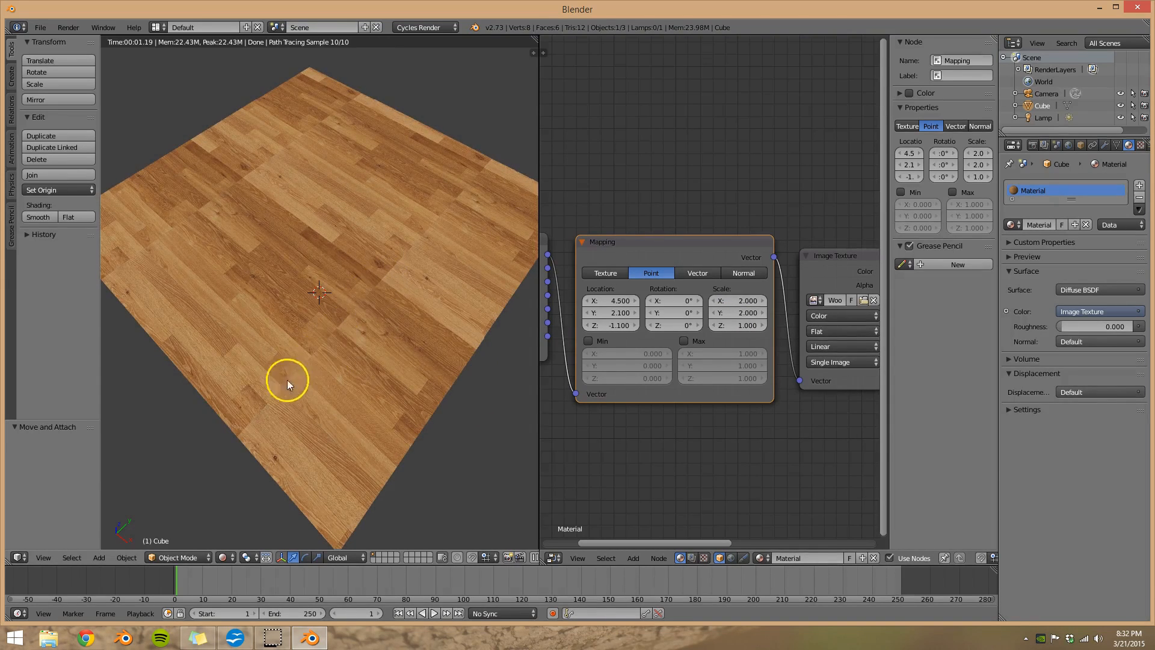
{"action": "mouse_move", "coordinate": [438, 339]}
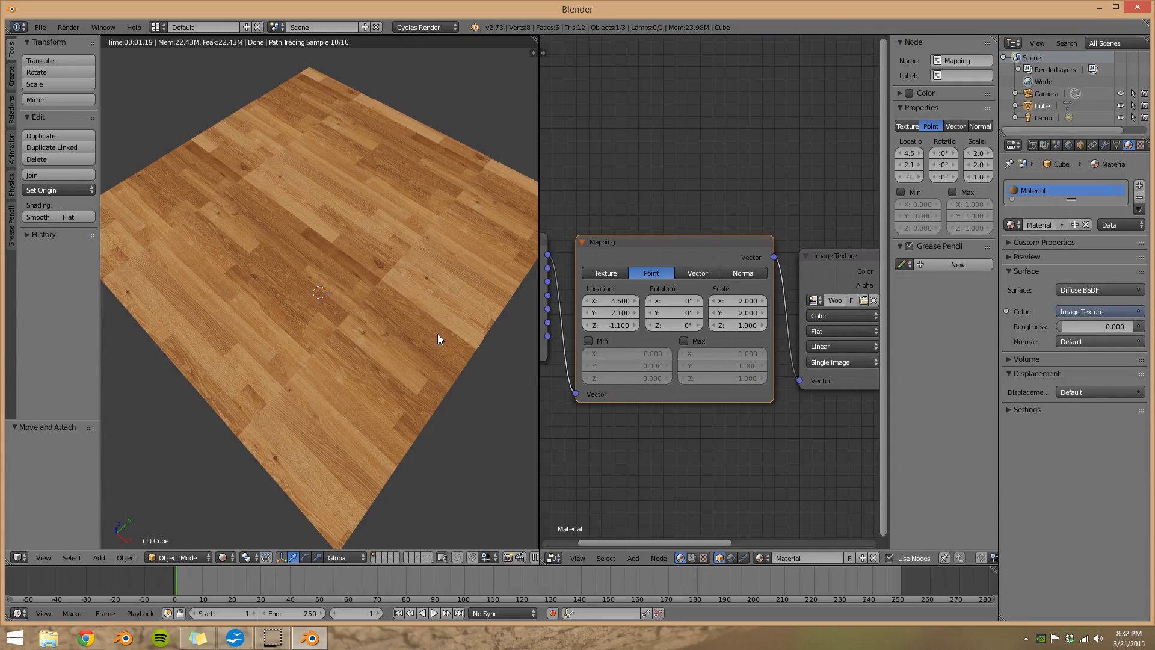
{"action": "mouse_move", "coordinate": [491, 305]}
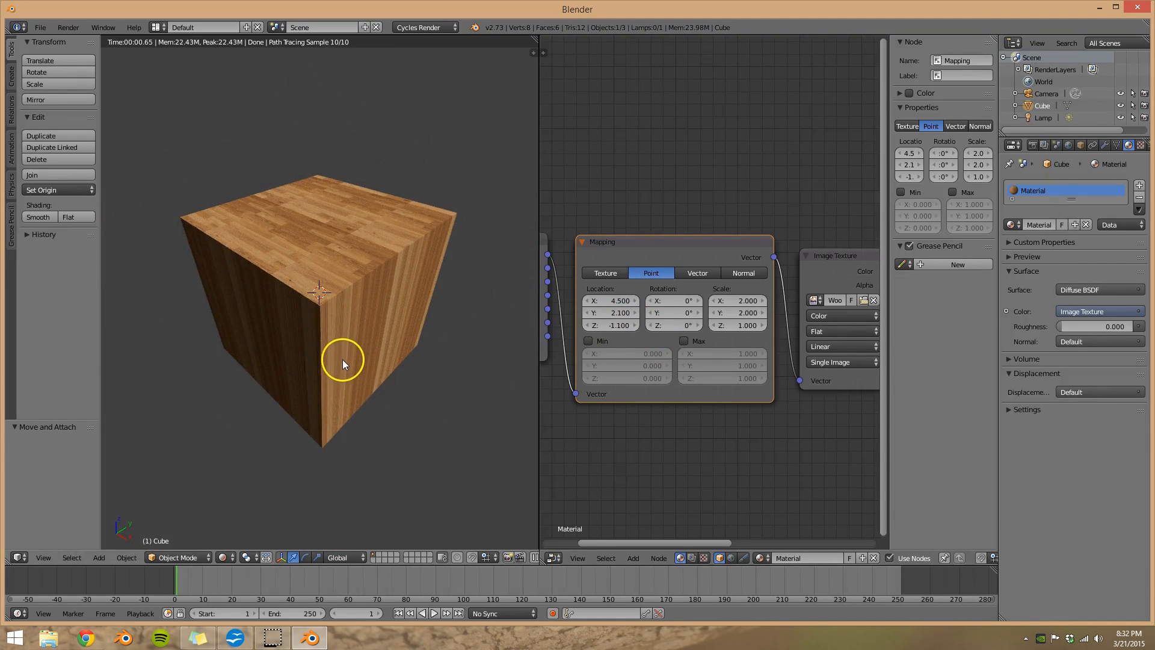
{"action": "mouse_move", "coordinate": [801, 307]}
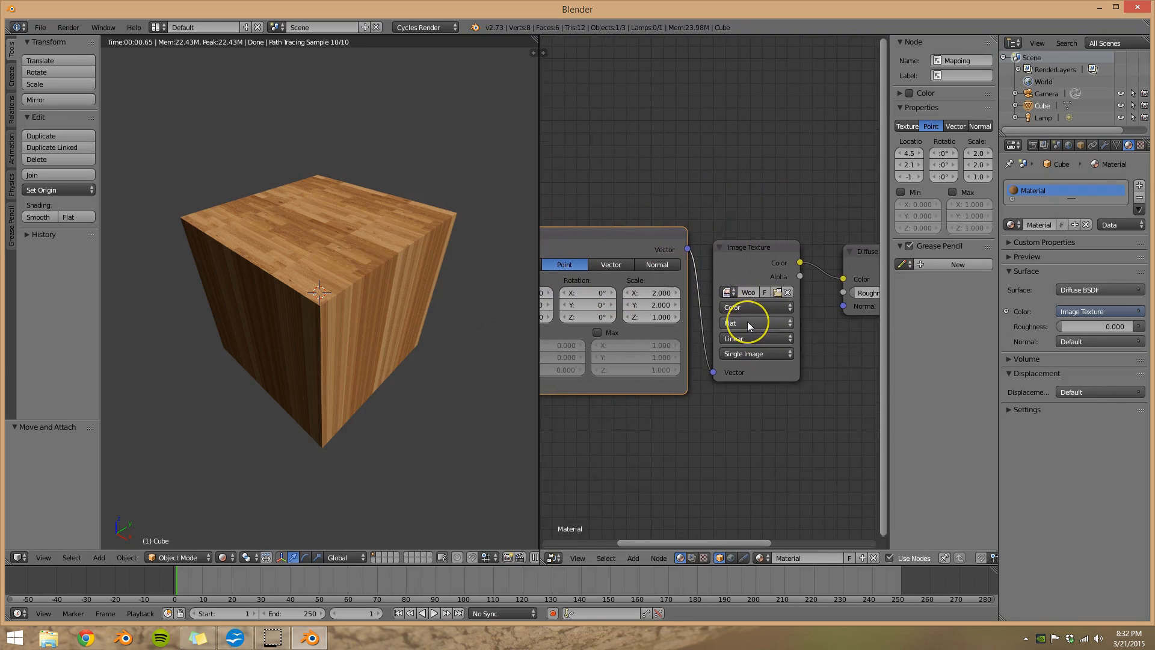
Change the Image Texture projection from Flat to Box.
{"action": "left_click", "coordinate": [751, 322]}
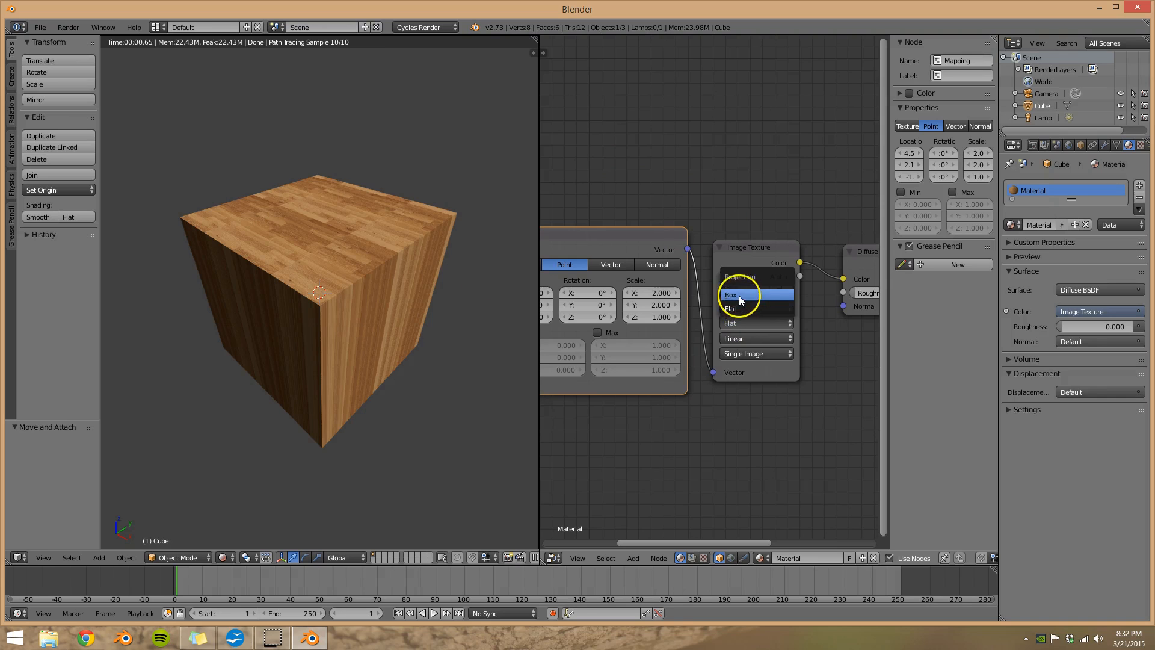
{"action": "left_click", "coordinate": [730, 294]}
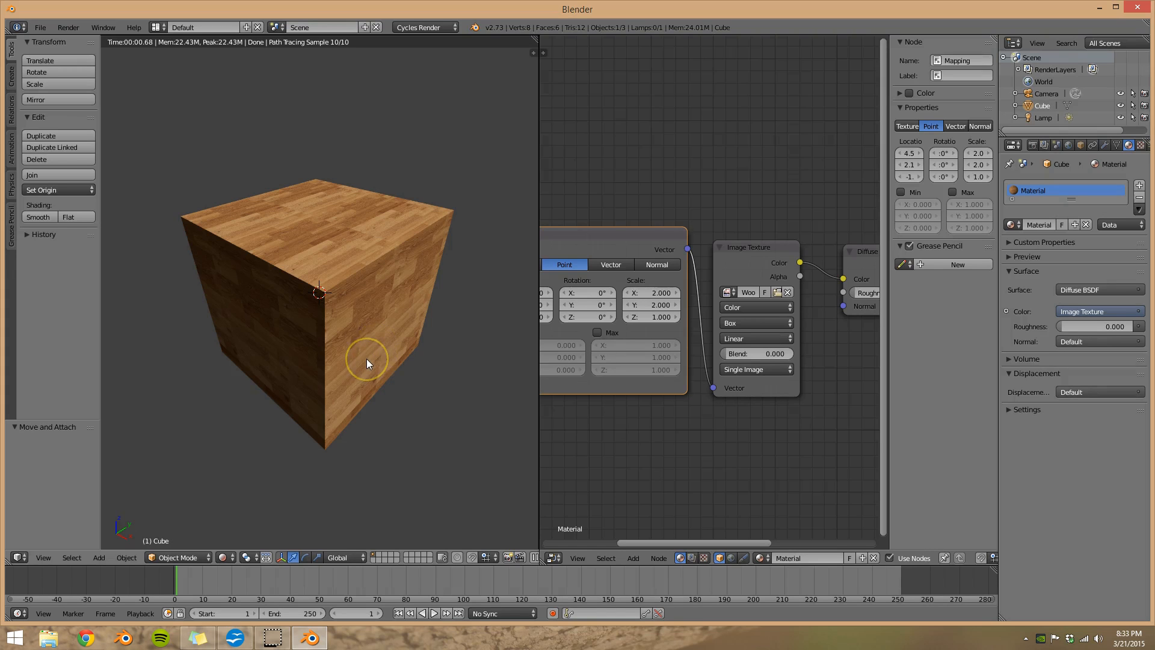
{"action": "mouse_move", "coordinate": [646, 214]}
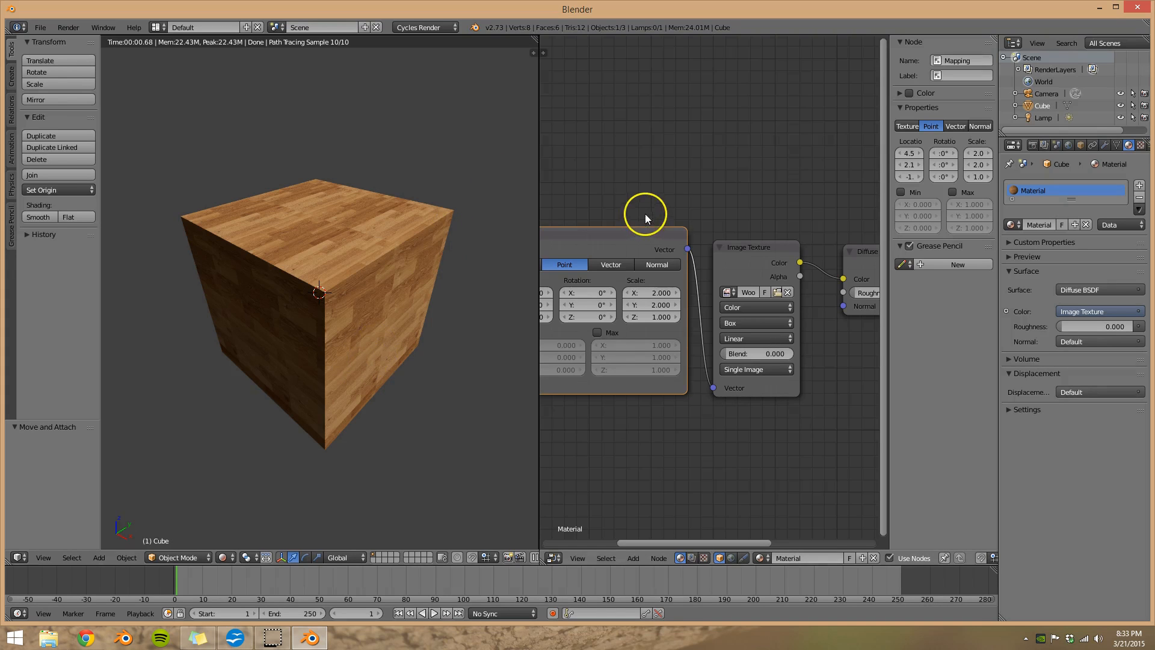